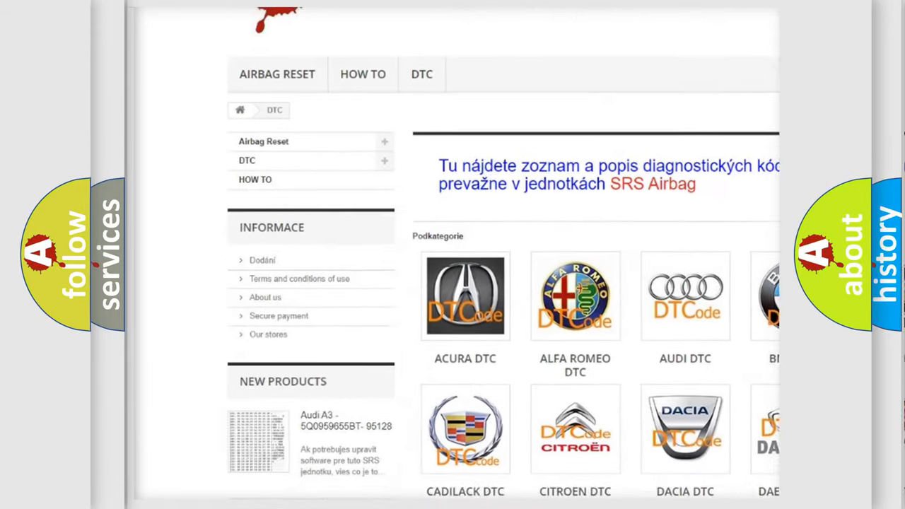
- Scroll the DTC page past the car-make logos to the B-series fault code list
scroll(down, 3)
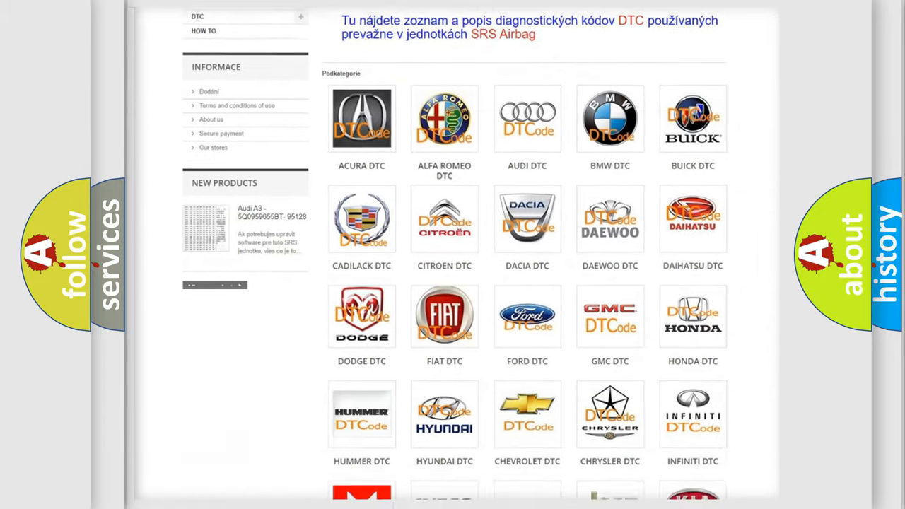
scroll(down, 3)
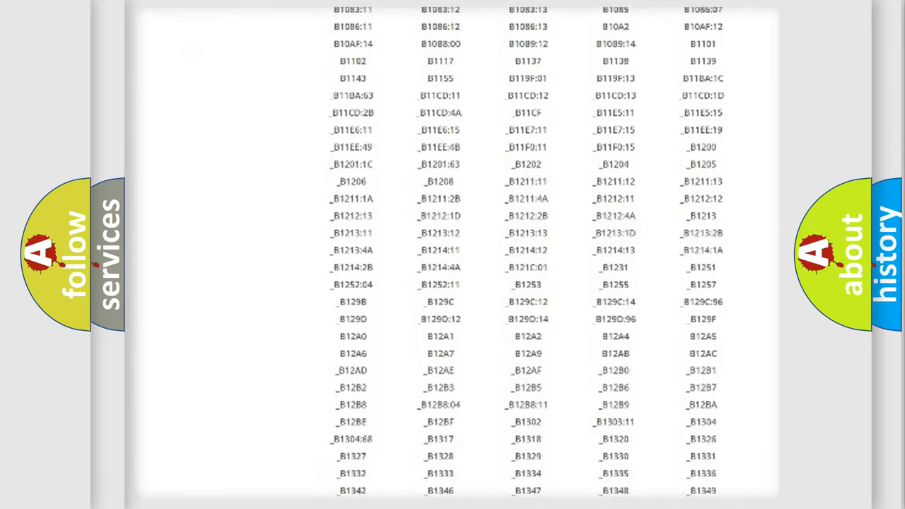
scroll(down, 3)
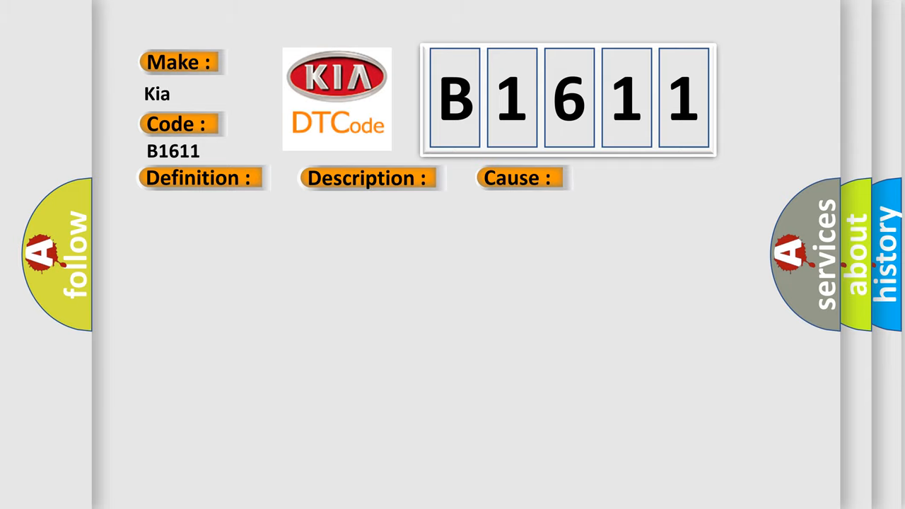
- Reveal the 'ABS Module' definition entry on the Kia B1611 info card
click(198, 179)
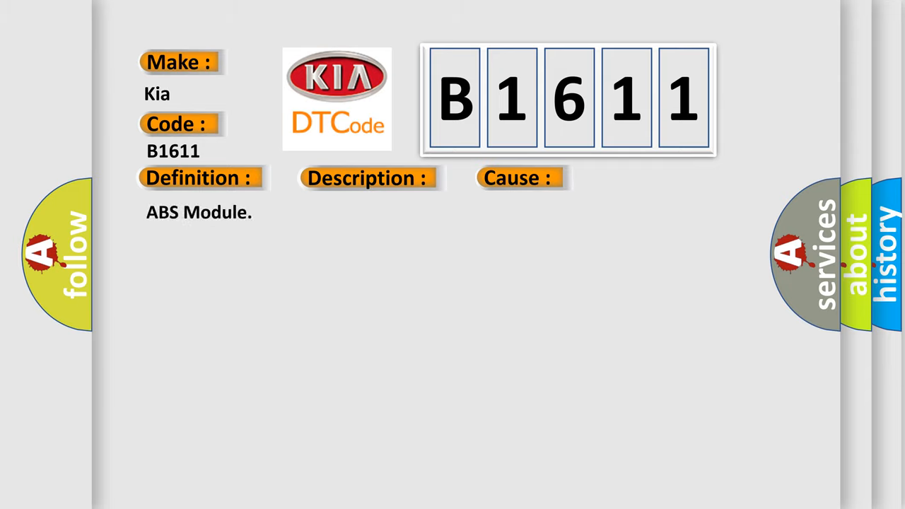